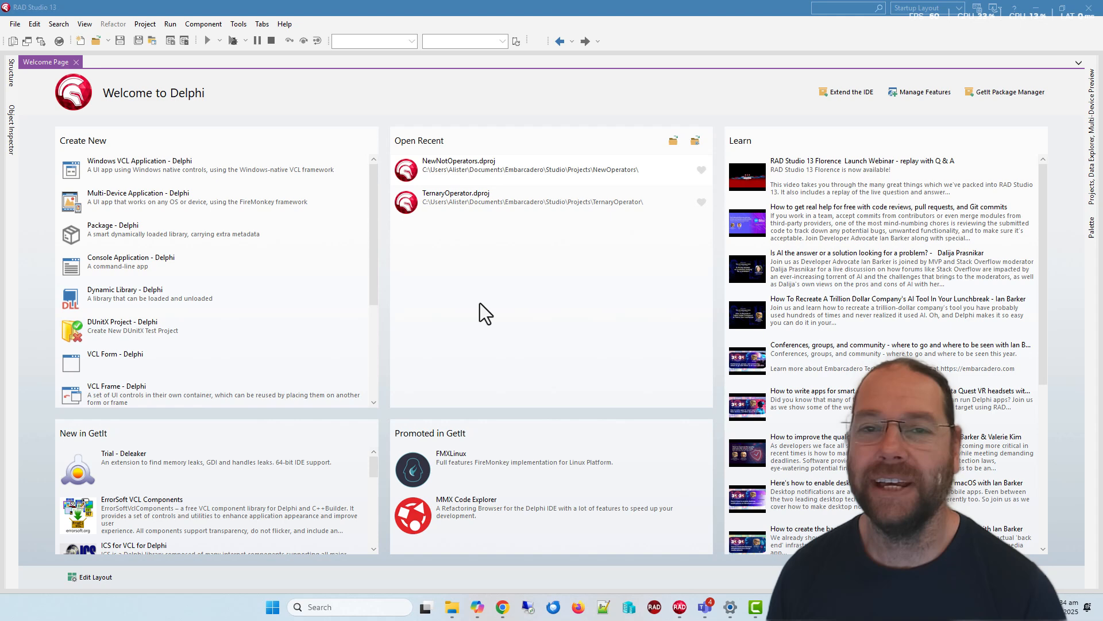
mouse_move(485, 289)
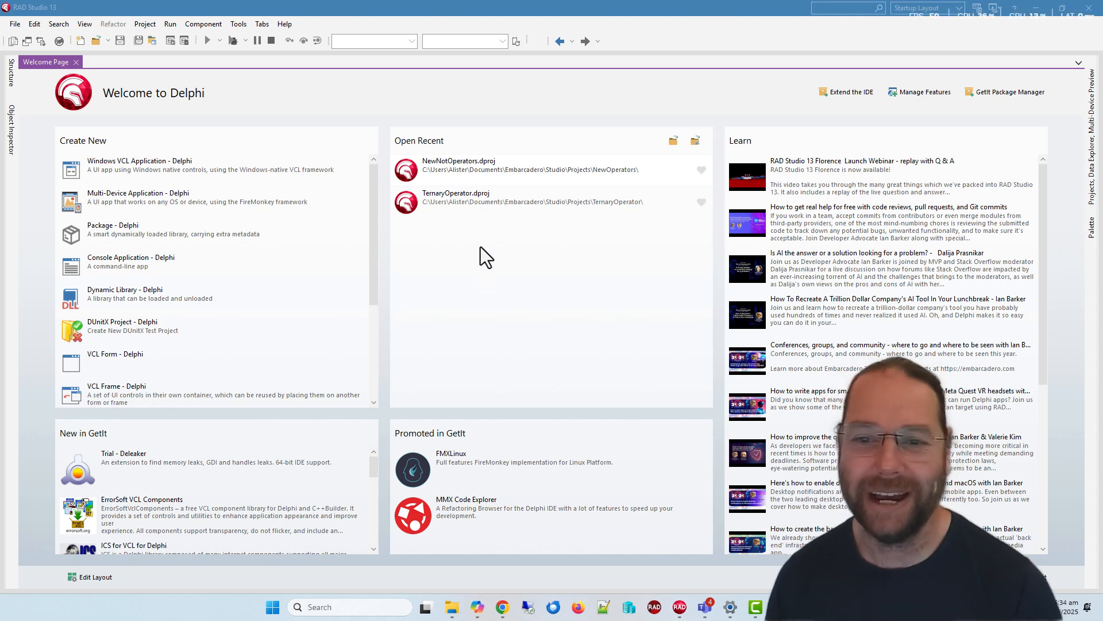
mouse_move(464, 172)
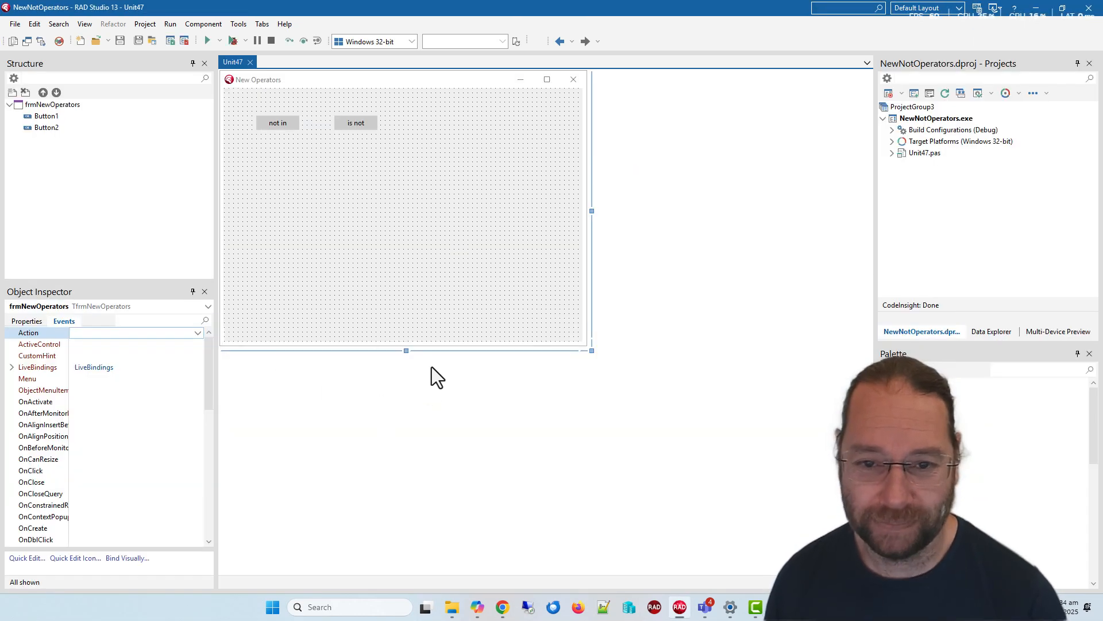
mouse_move(294, 135)
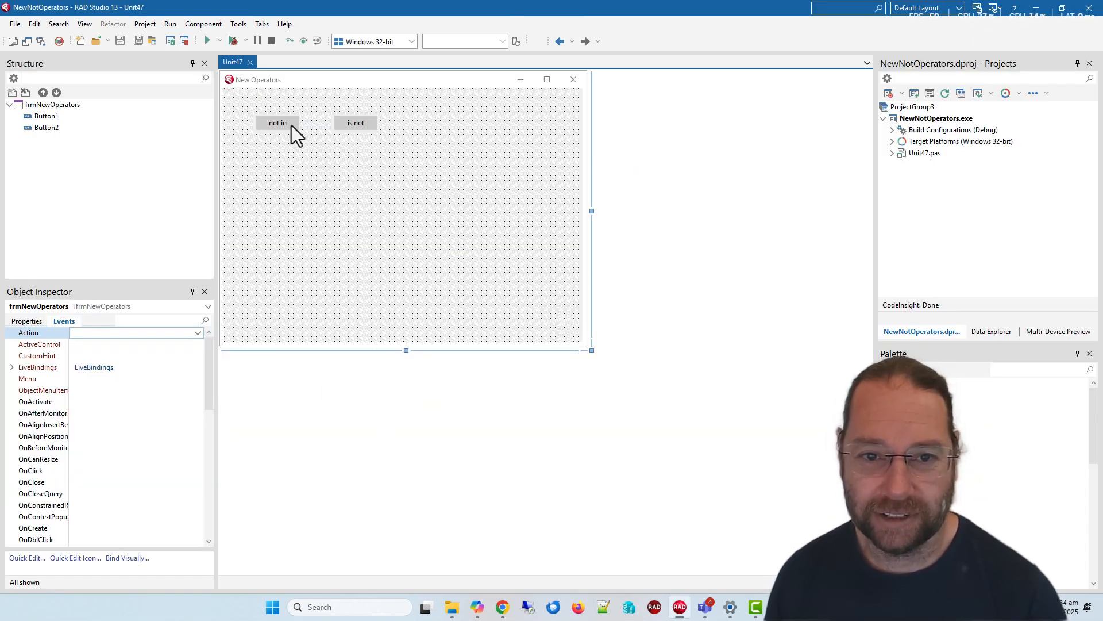
Remove the leading 'not' so Button1Click reads 'if (fsBold in Font.Style)'.
double_click(277, 123)
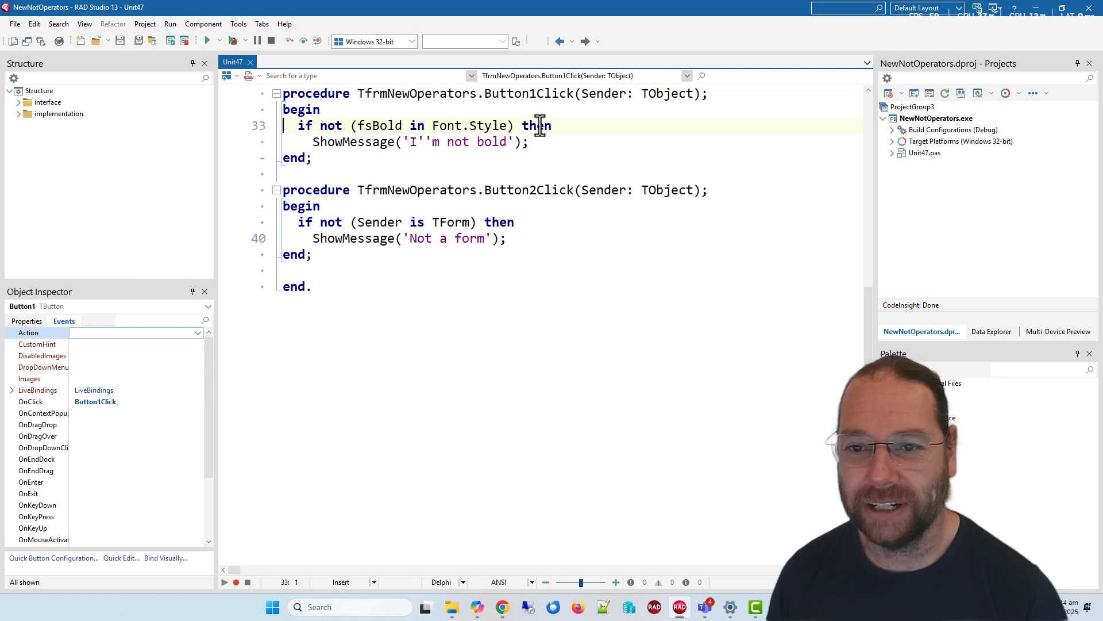
mouse_move(253, 113)
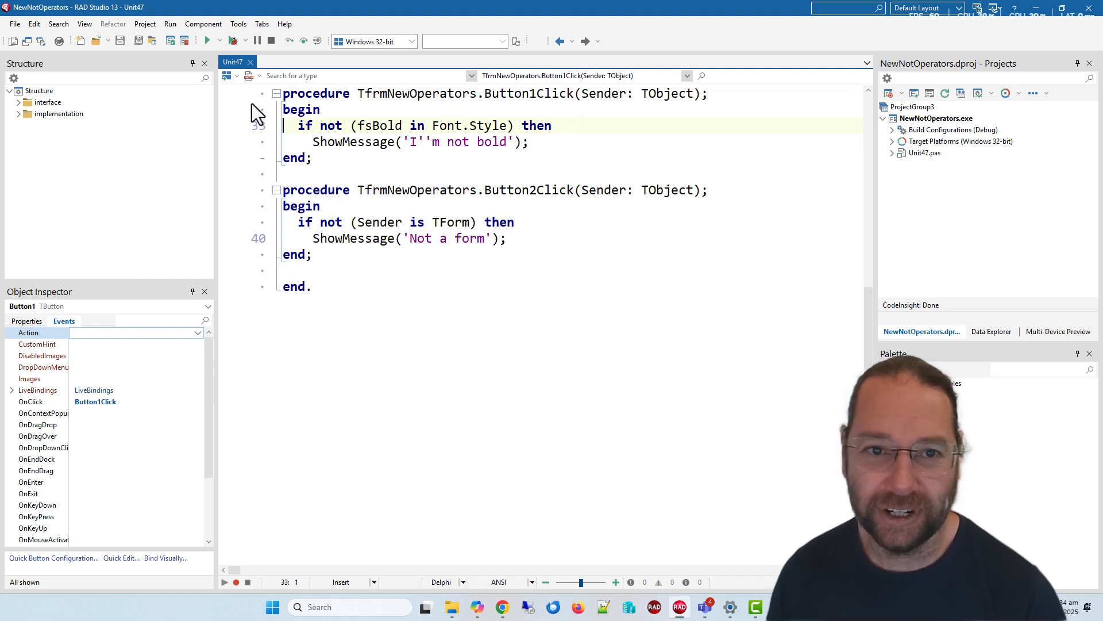
click(205, 40)
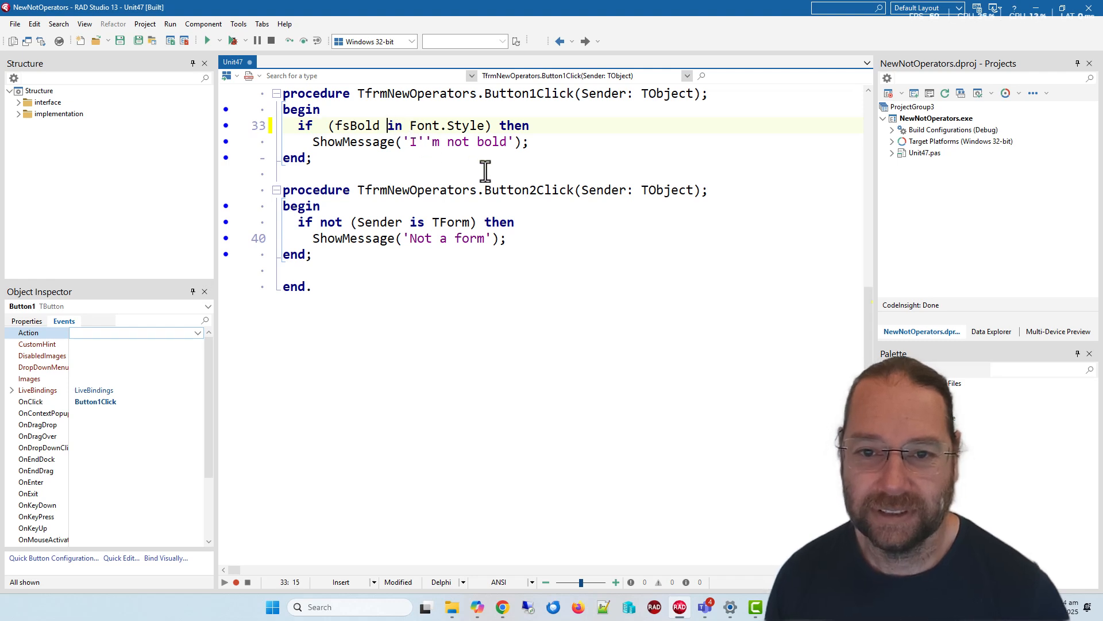
Rewrite the condition as 'if fsBold not in Font.Style then', run the app and close it.
text(not)
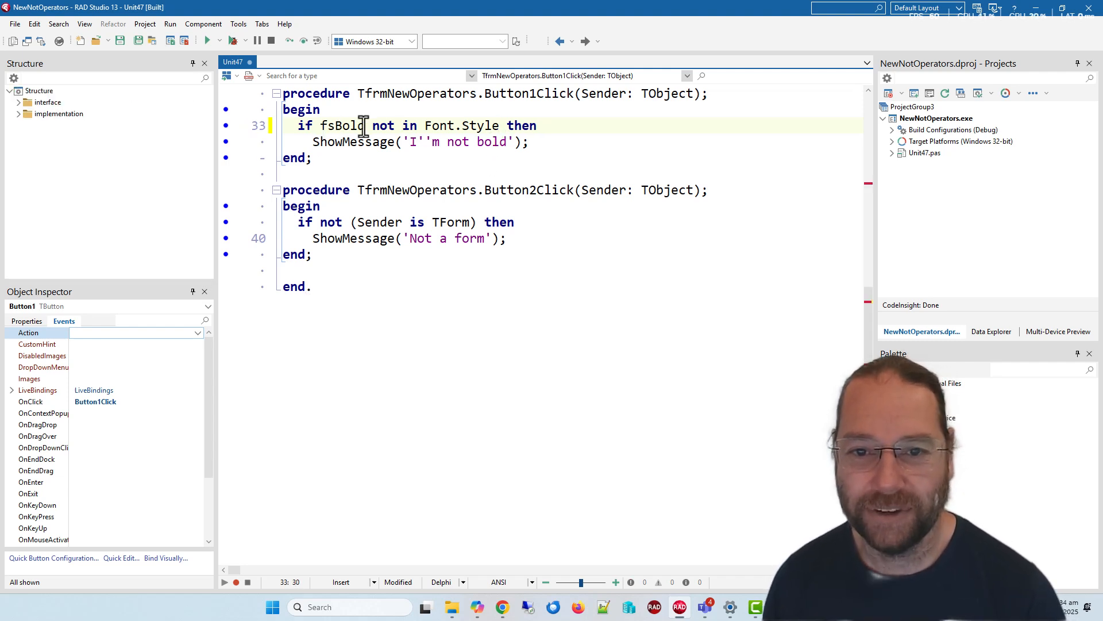
mouse_move(206, 46)
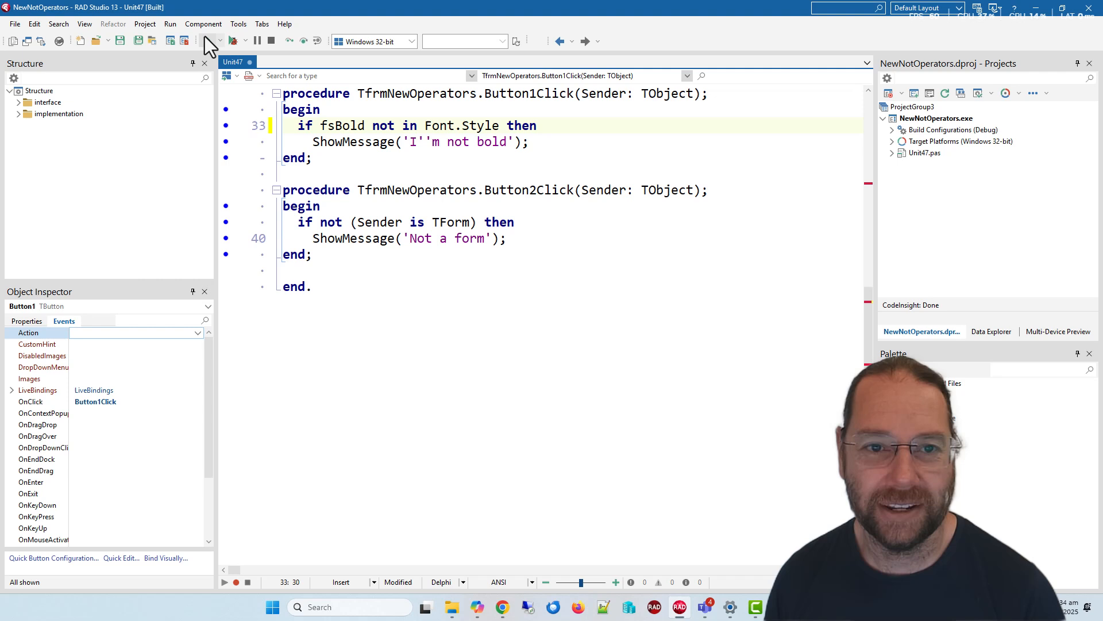
click(206, 40)
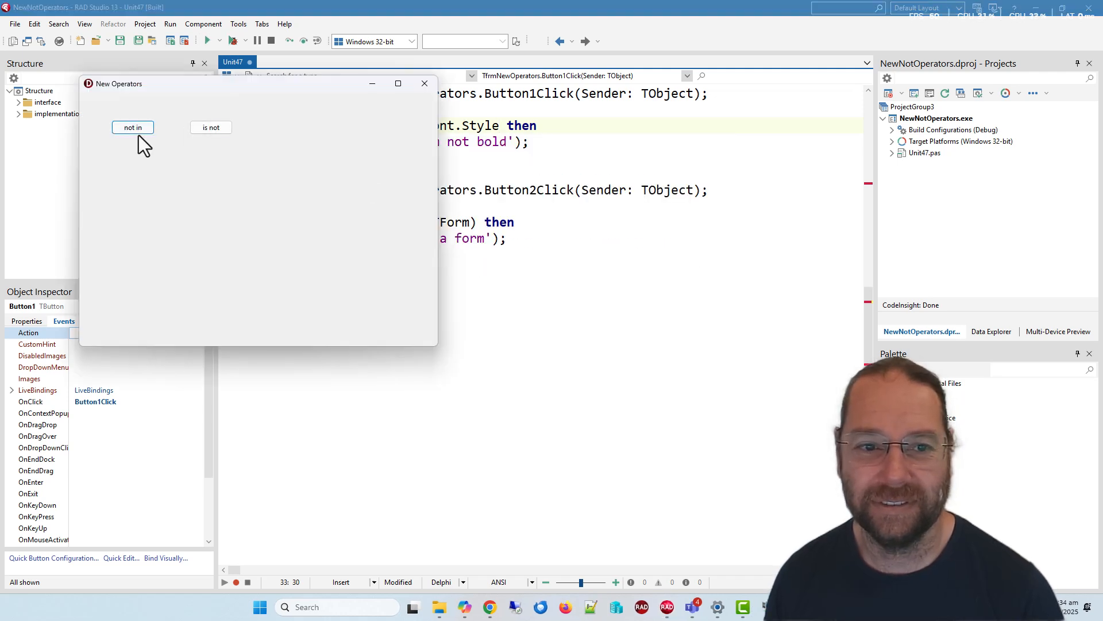
mouse_move(425, 84)
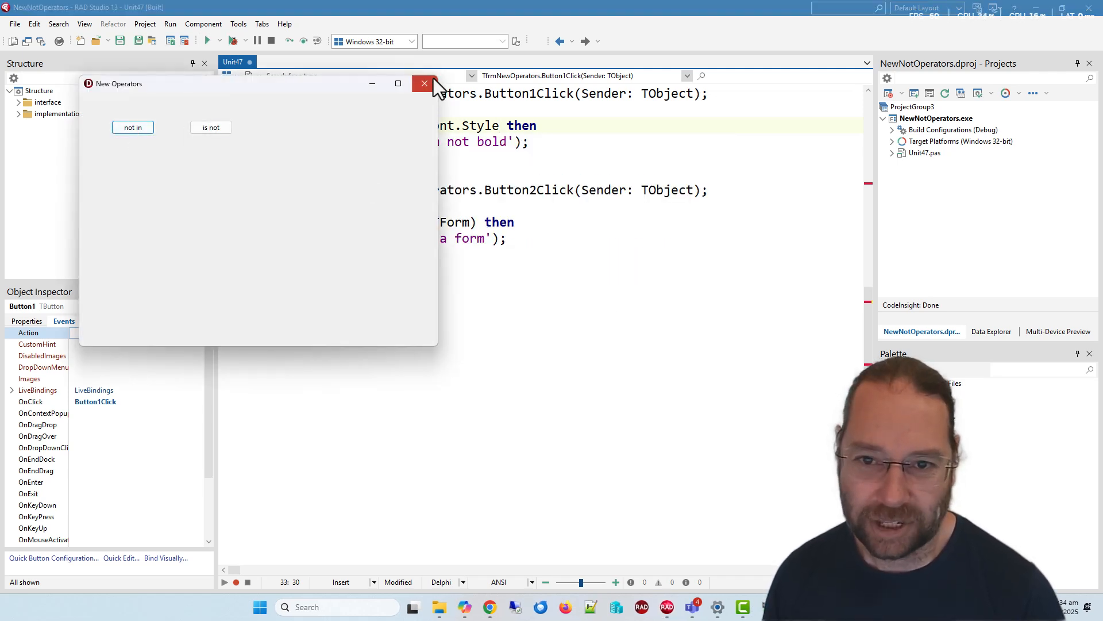
click(424, 84)
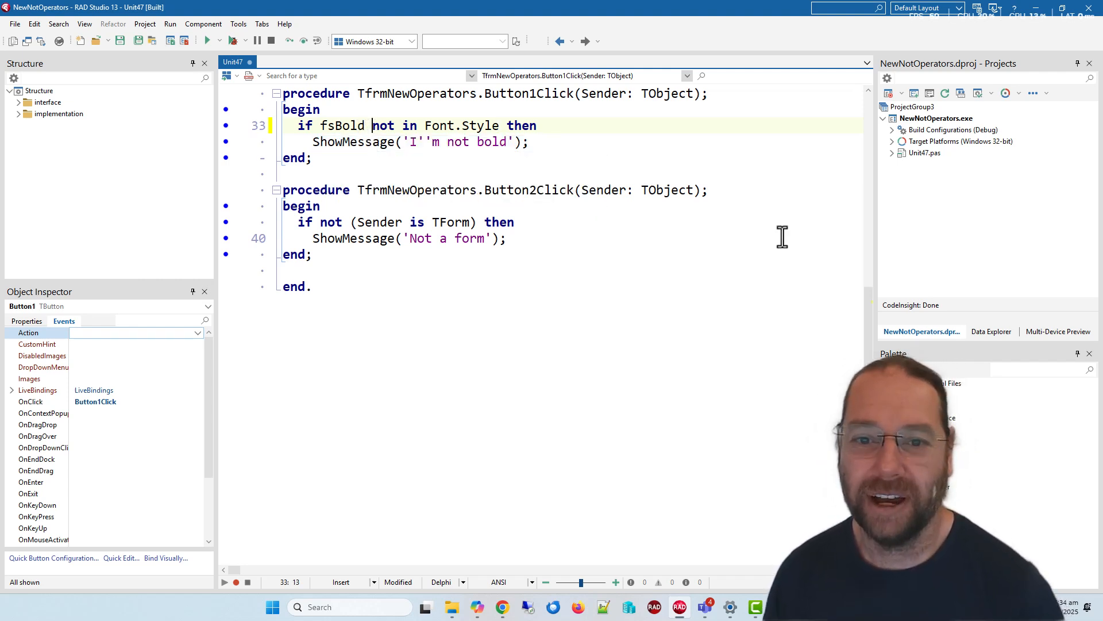
text(not)
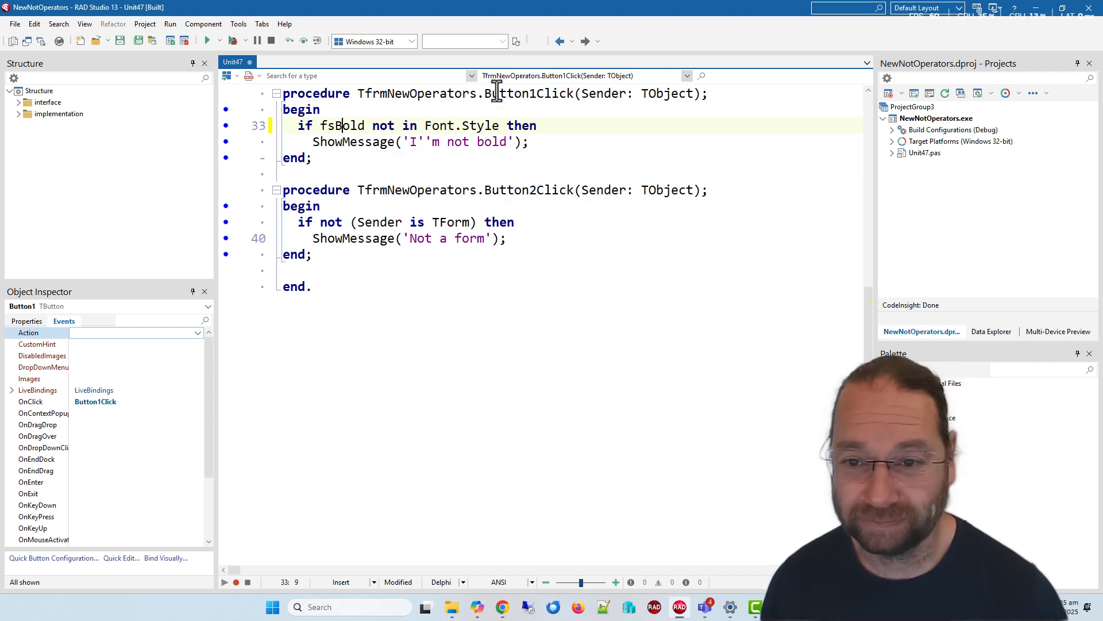
mouse_move(379, 126)
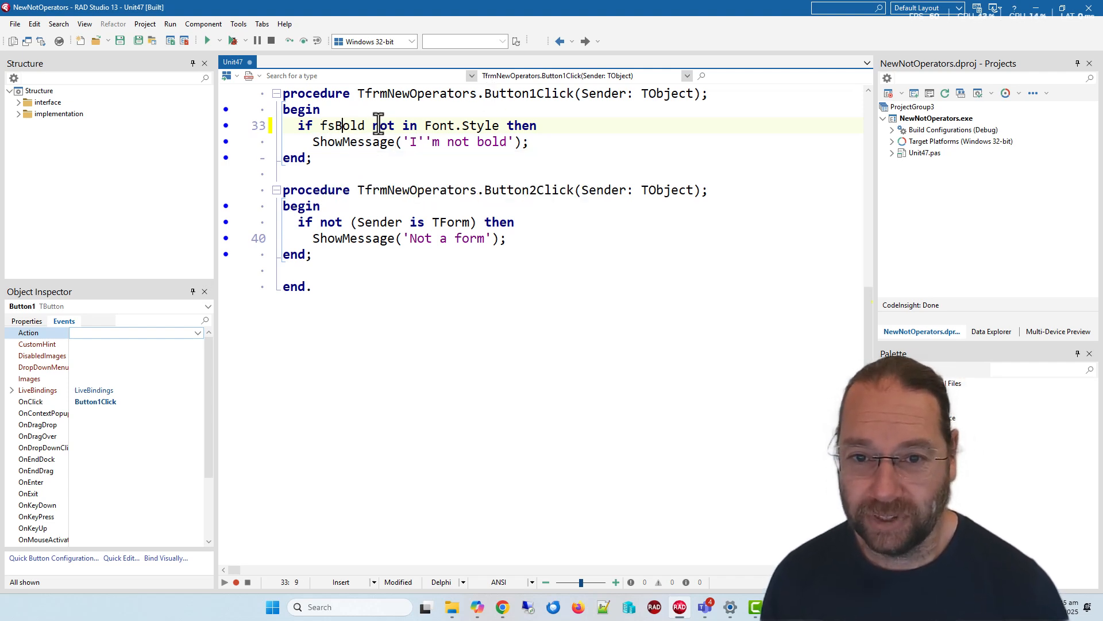
double_click(383, 125)
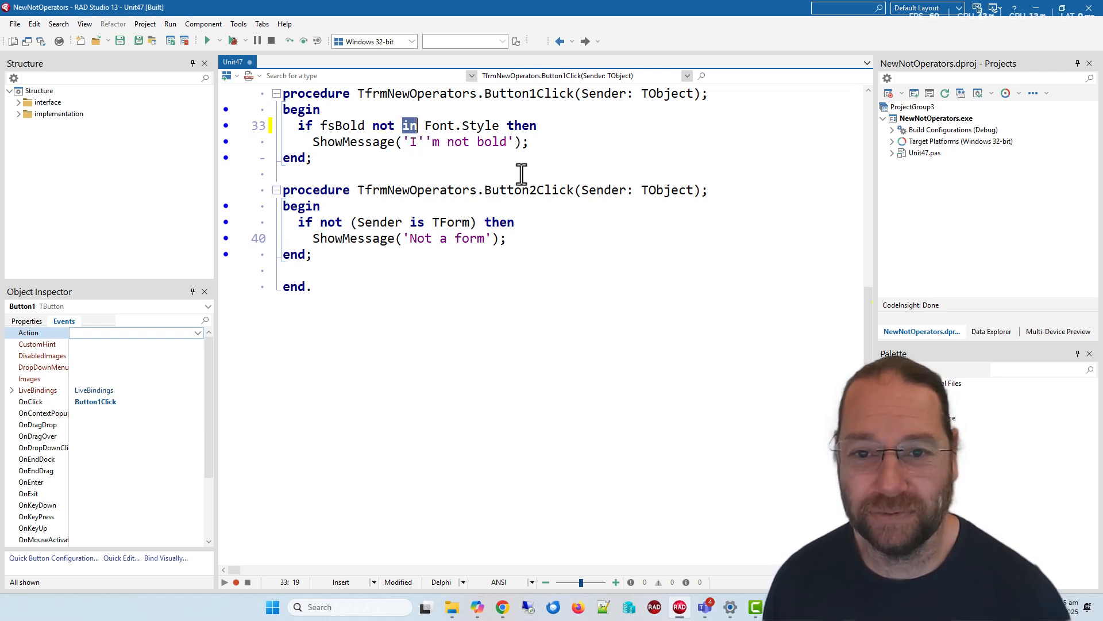
double_click(383, 126)
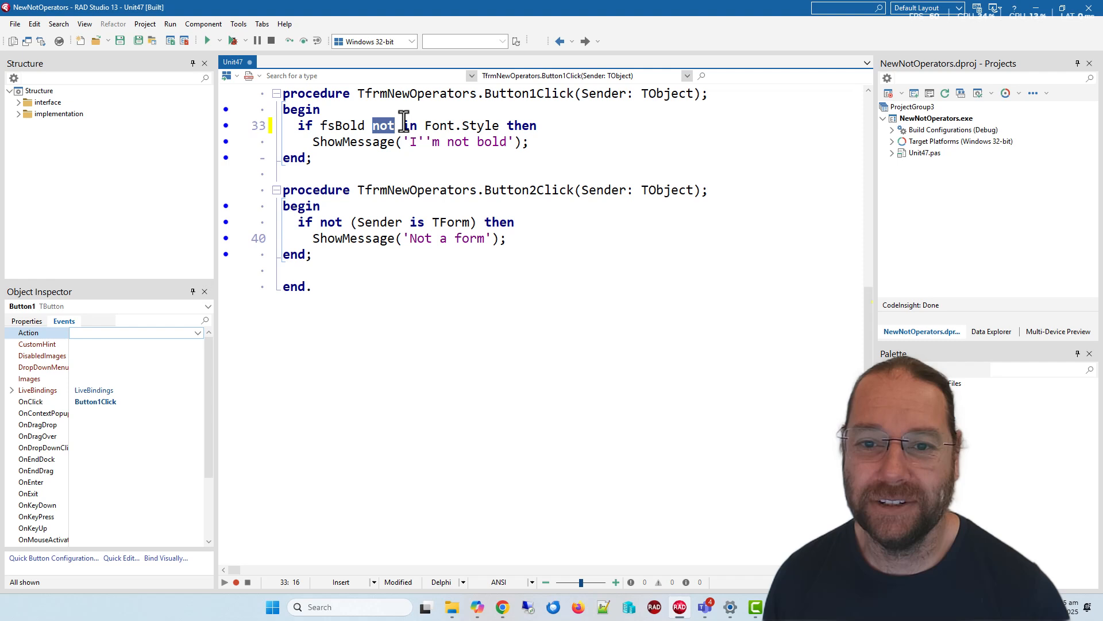
mouse_move(397, 133)
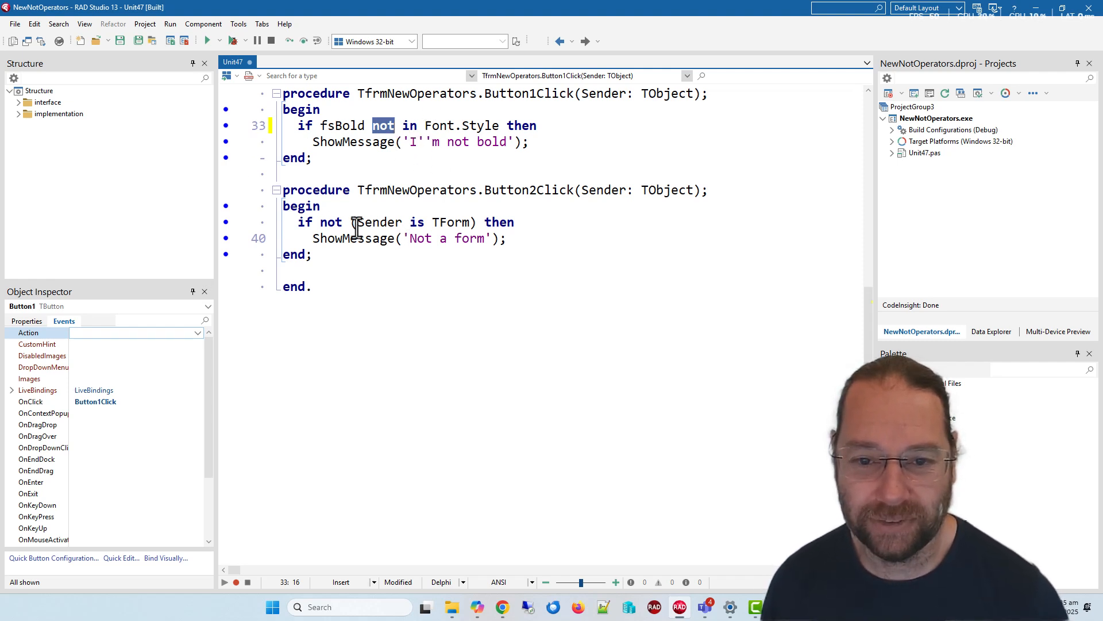
Rewrite Button2Click's condition as 'if Sender is not TForm then'.
double_click(331, 222)
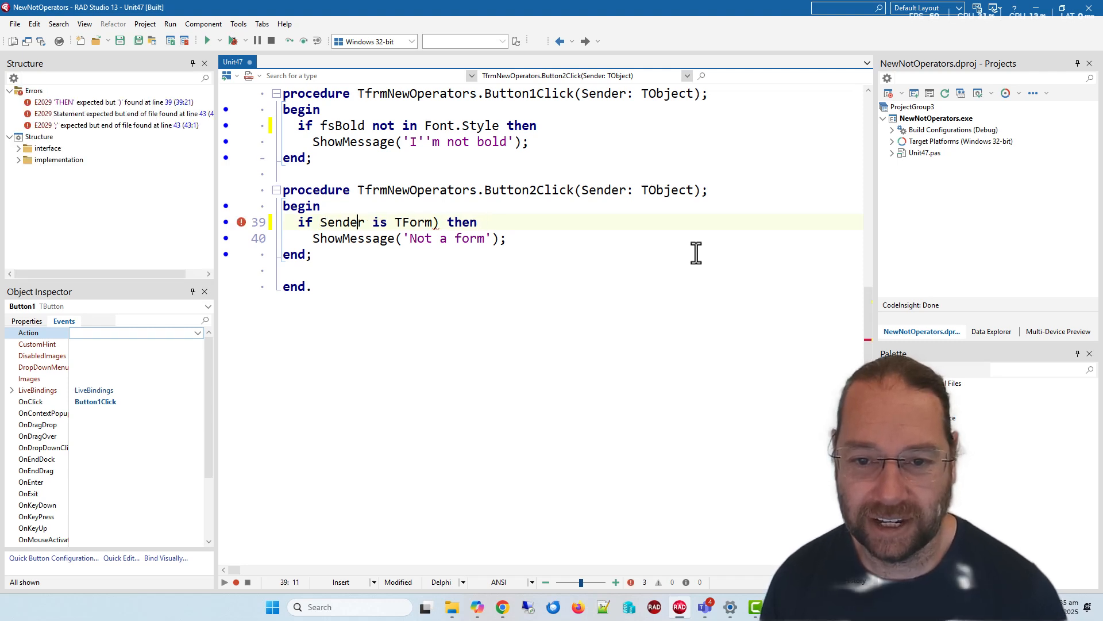
text(not)
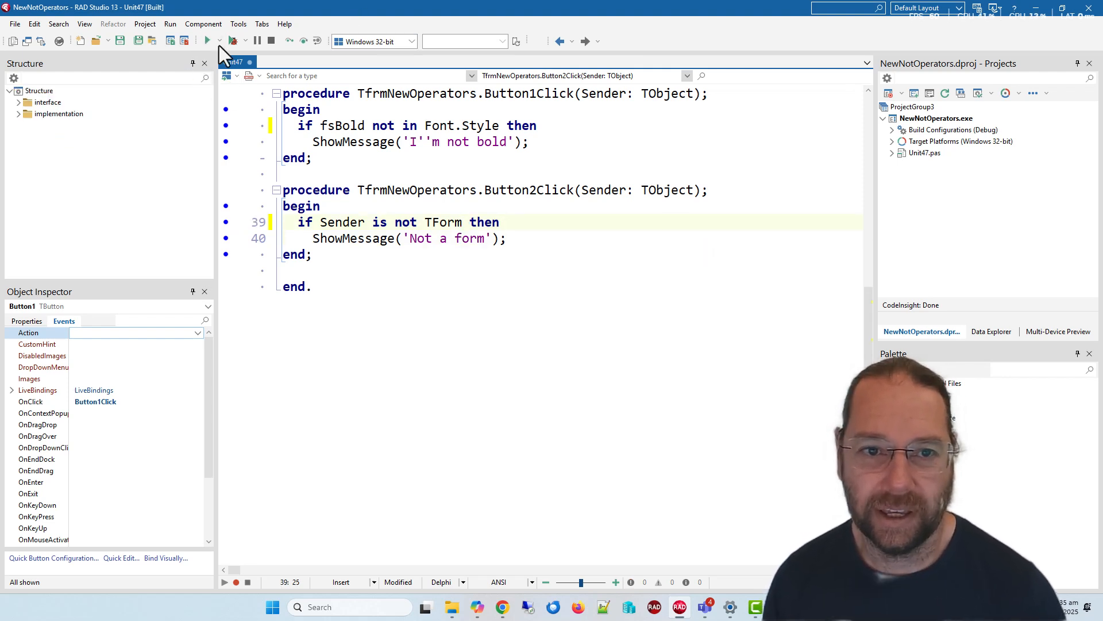
Run the app, trigger the 'is not' handler and dismiss the 'Not a form' message.
click(206, 40)
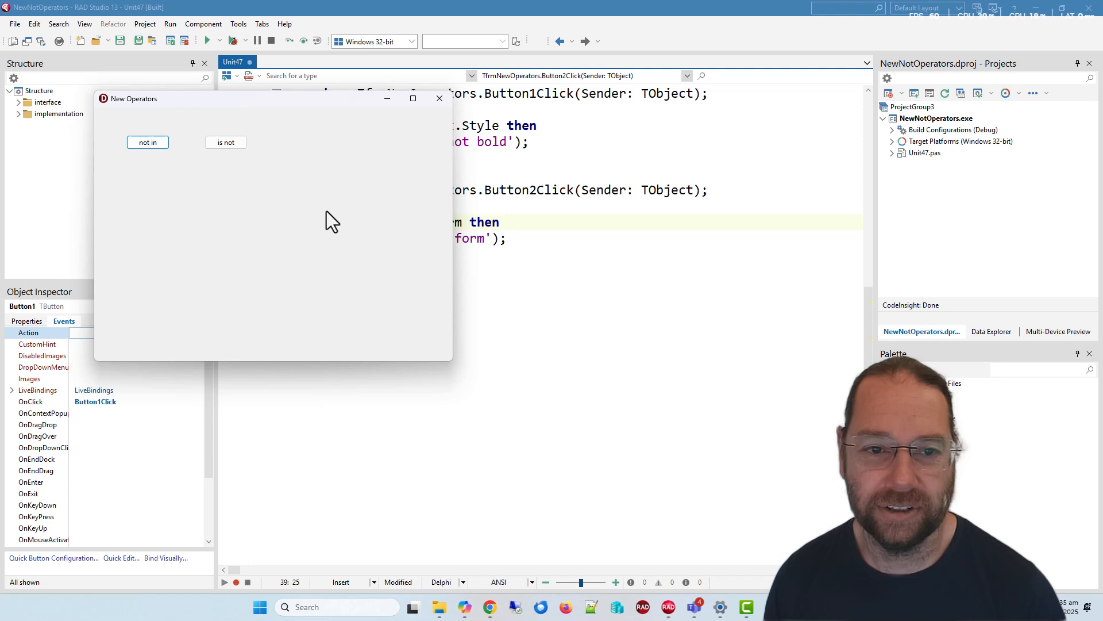
click(227, 143)
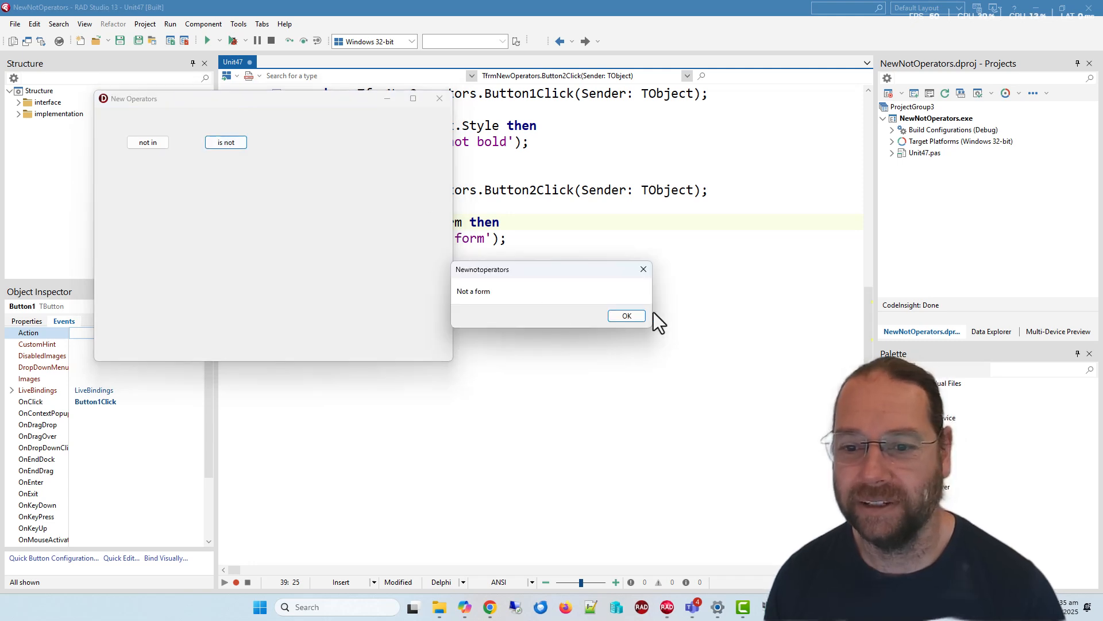
click(625, 315)
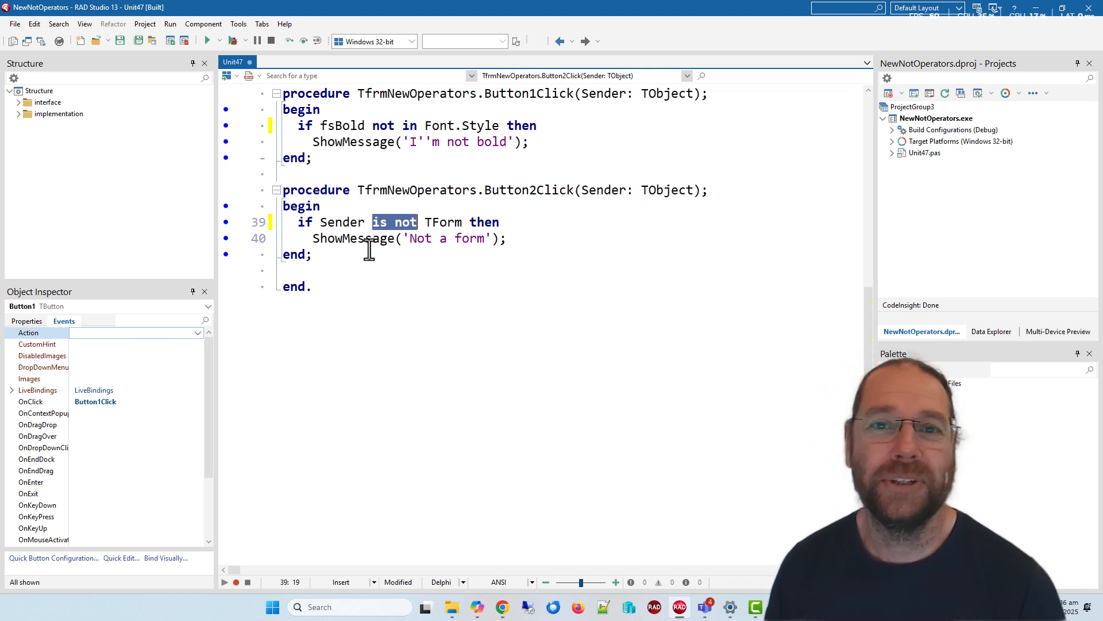
mouse_move(511, 265)
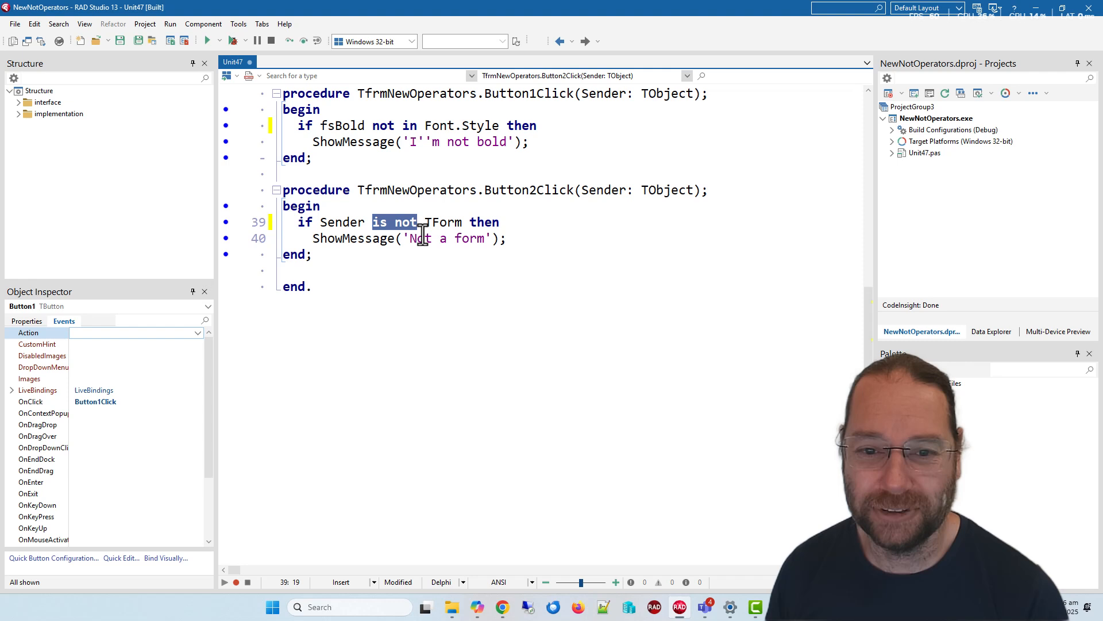
mouse_move(449, 125)
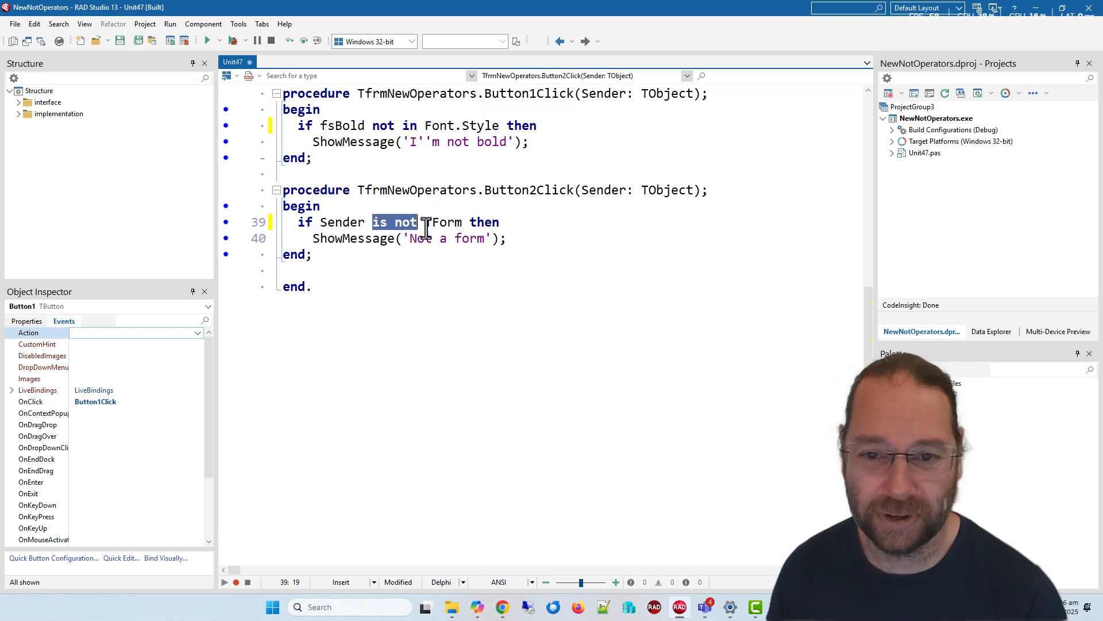
Deselect the 'is not' words in the editor, leaving the handler unchanged.
click(524, 221)
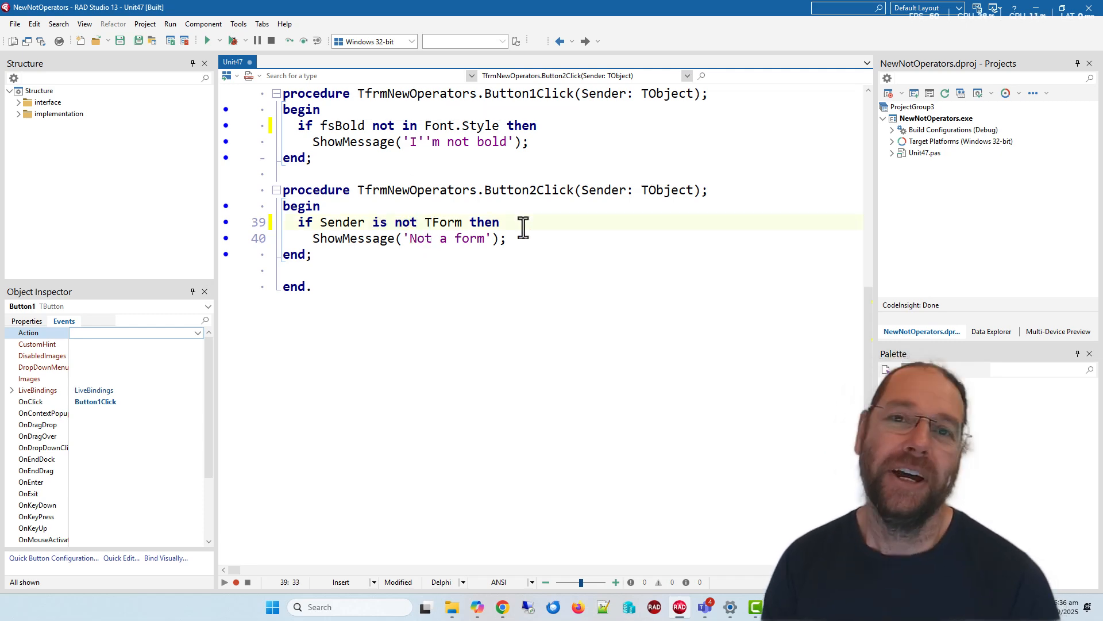